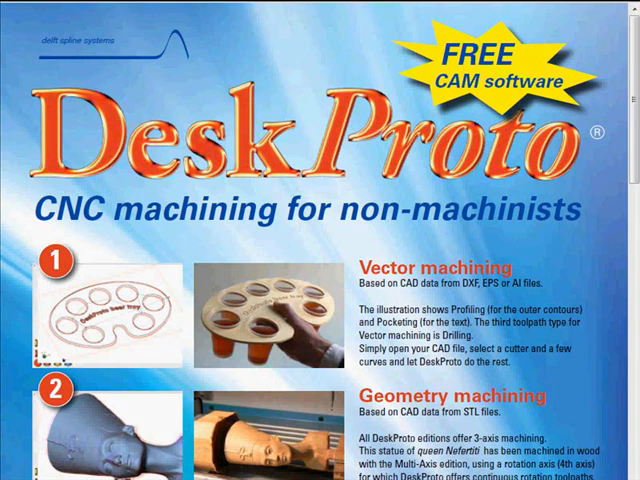
# Scroll through the DeskProto brochure image before closing it
pyautogui.scroll(-3)
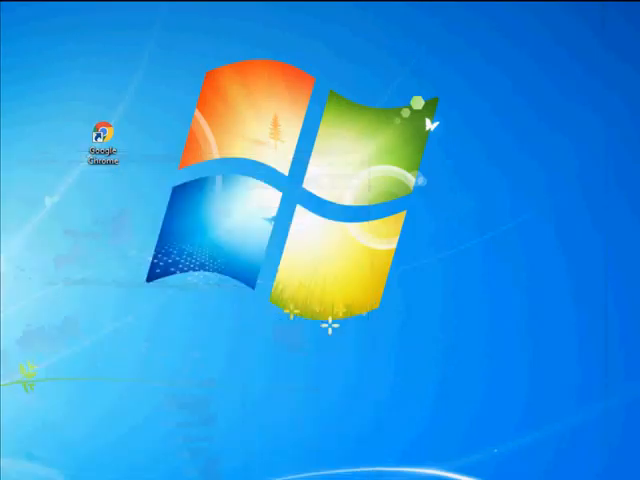
pyautogui.doubleClick(104, 132)
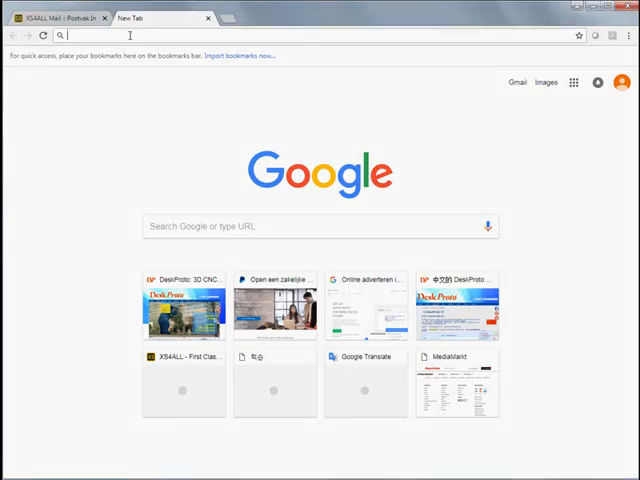
pyautogui.write('www.deskproto.com')
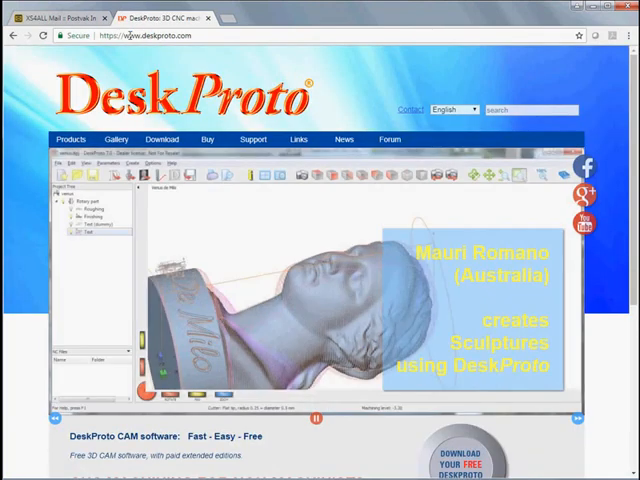
pyautogui.click(70, 140)
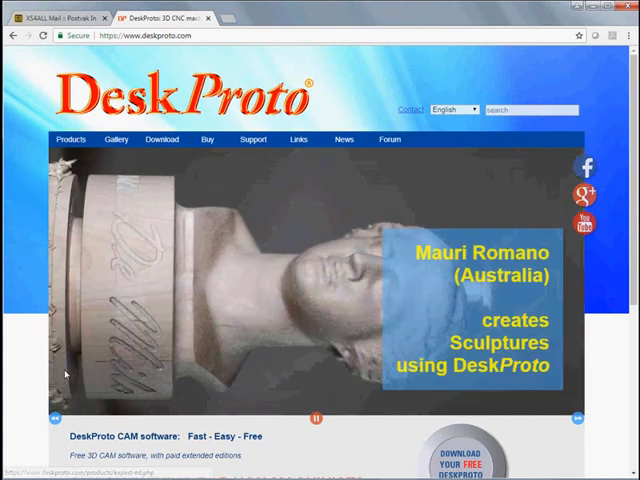
# Browse the Gallery, Download and Support menus, landing on the Download page
pyautogui.click(116, 140)
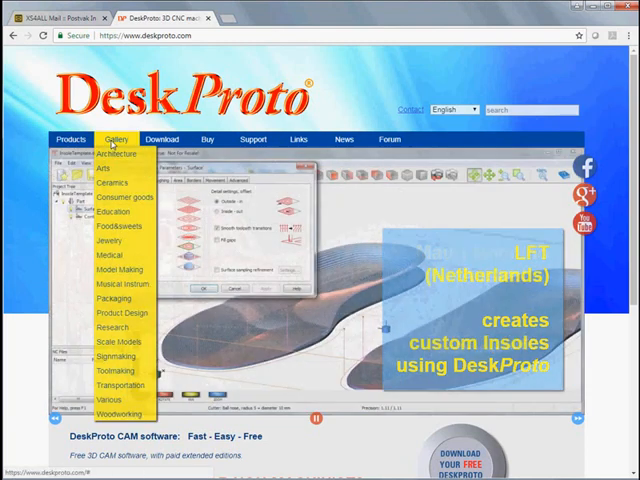
pyautogui.click(164, 140)
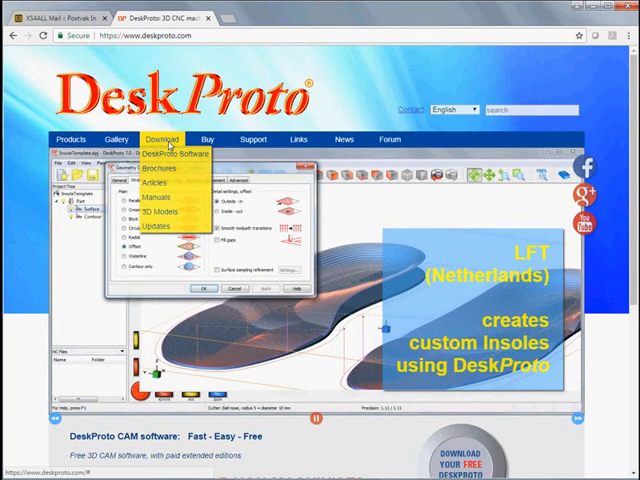
pyautogui.click(208, 140)
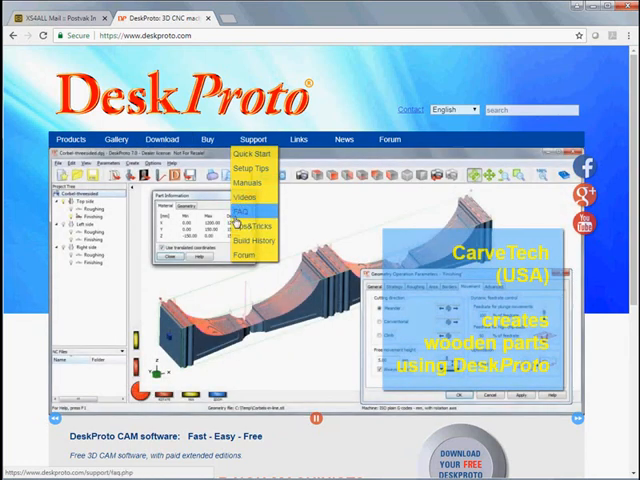
pyautogui.click(292, 140)
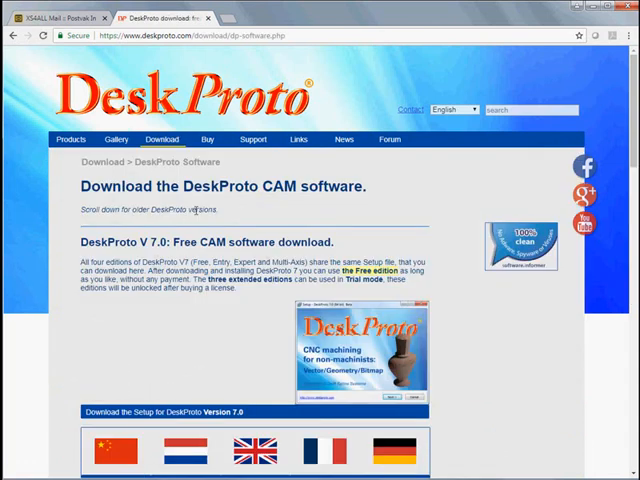
# Scroll to the language flags and choose the English V7.0 setup download
pyautogui.scroll(-3)
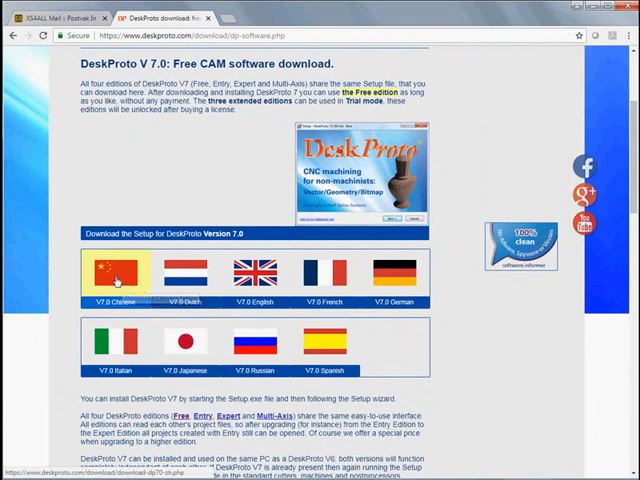
pyautogui.click(114, 278)
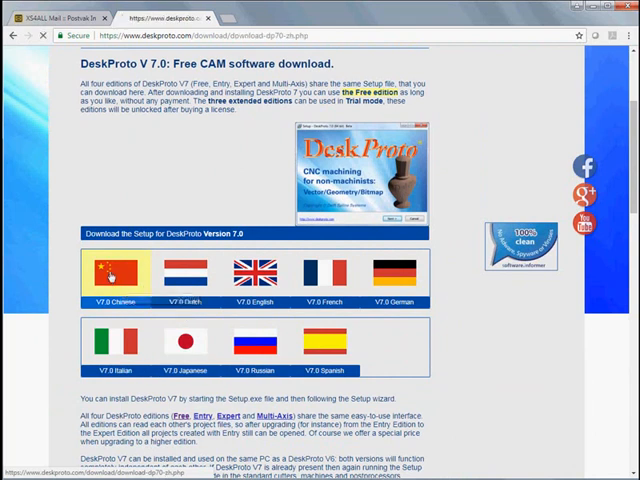
pyautogui.click(116, 268)
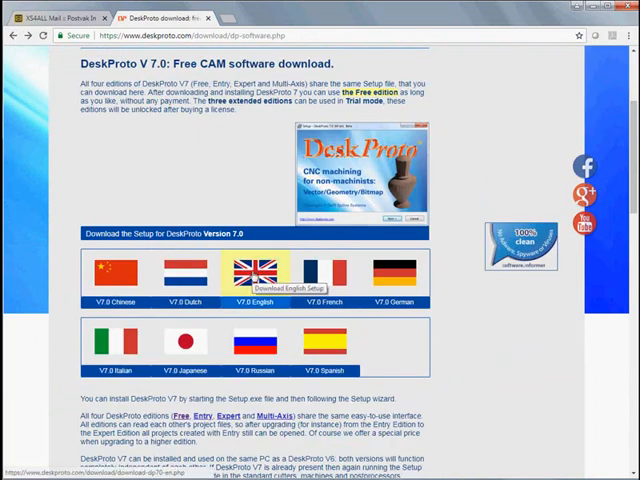
pyautogui.click(260, 270)
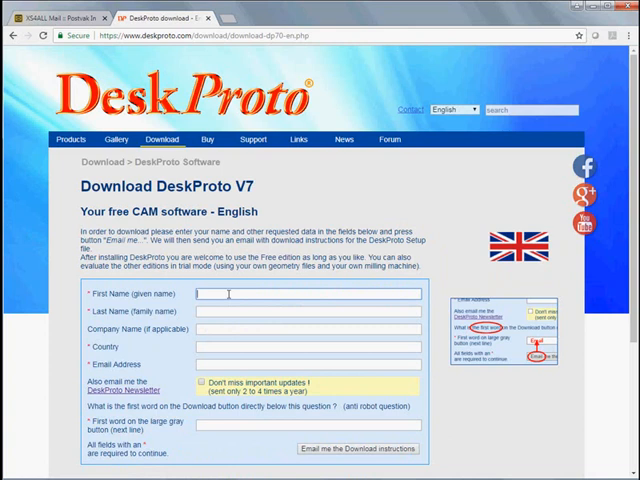
# Fill in name John, company Delft Spline, country Netherlands and email info
pyautogui.write('John')
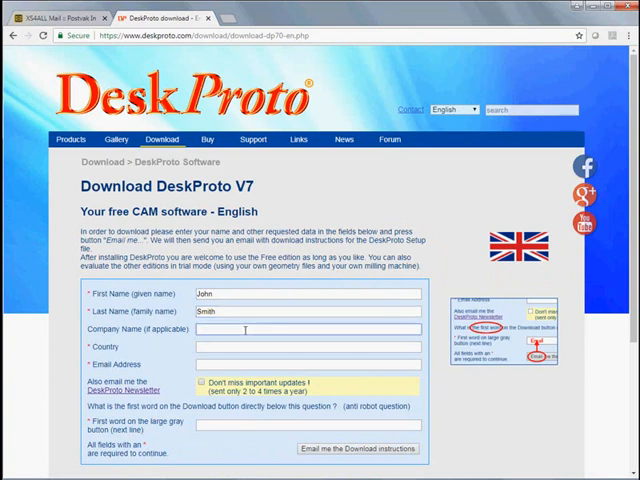
pyautogui.write('Delft Spline Systems')
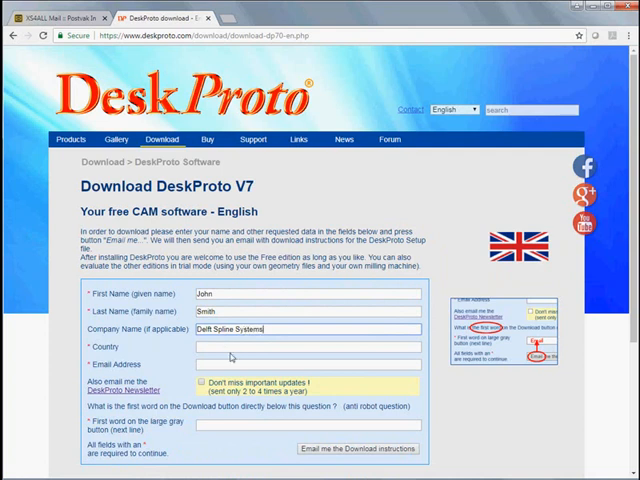
pyautogui.write('Netherlands')
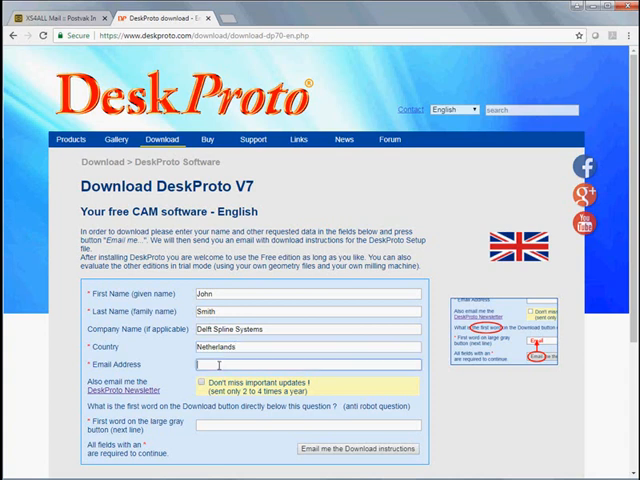
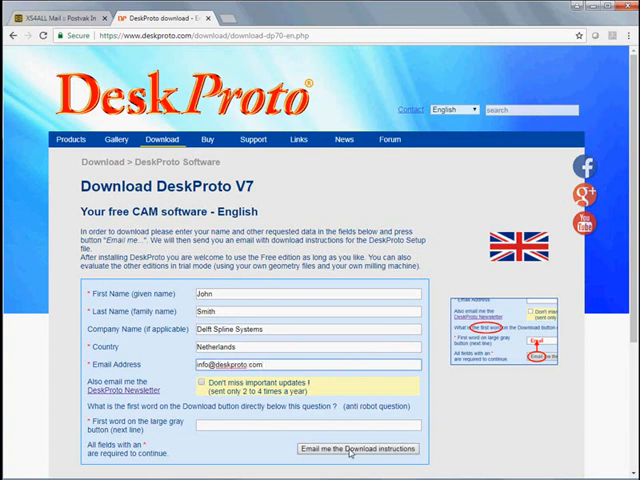
# Opt into important update emails and answer the verification question with 'email'
pyautogui.click(196, 384)
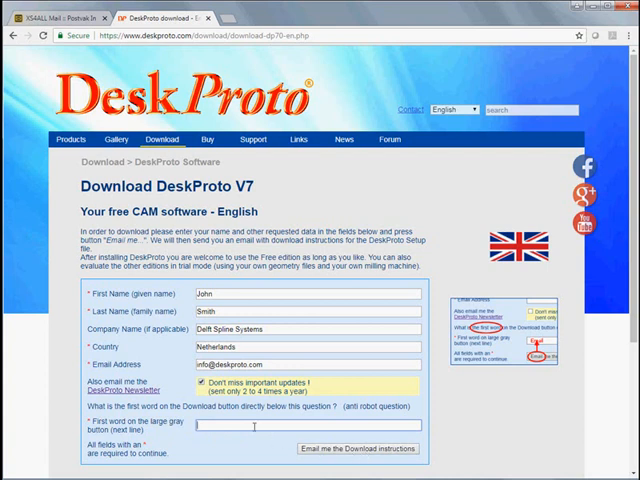
pyautogui.write('email')
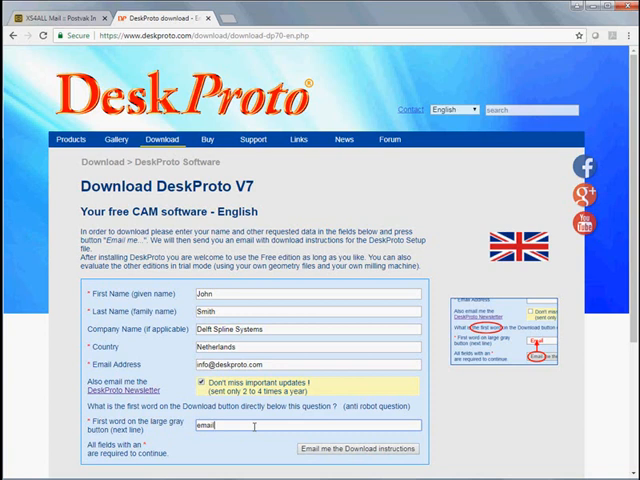
pyautogui.moveTo(628, 328)
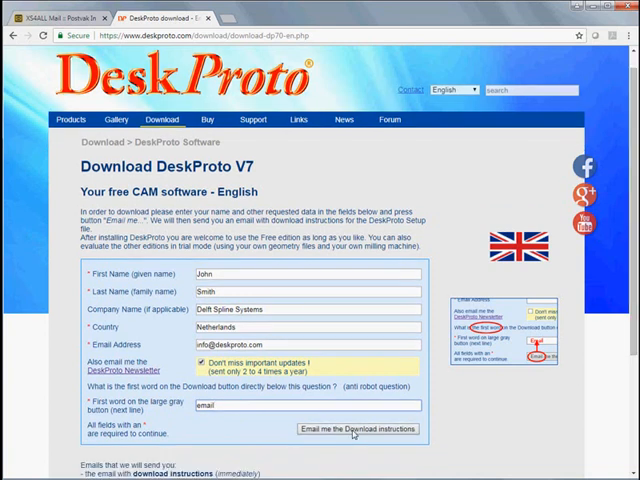
# Submit the request form and open the DeskProto download email in XS4ALL Webmail
pyautogui.click(352, 428)
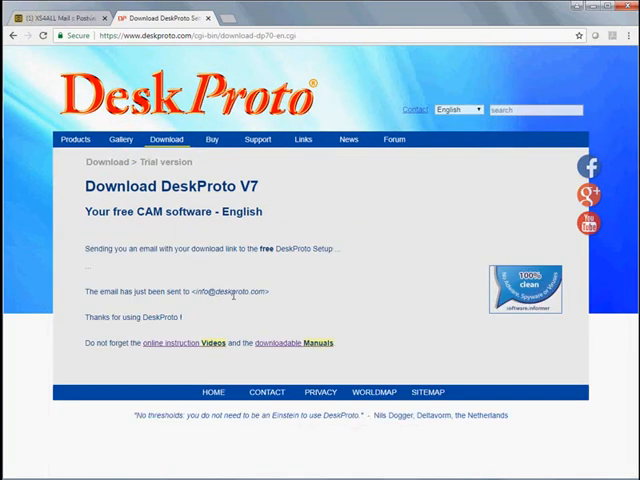
pyautogui.moveTo(284, 284)
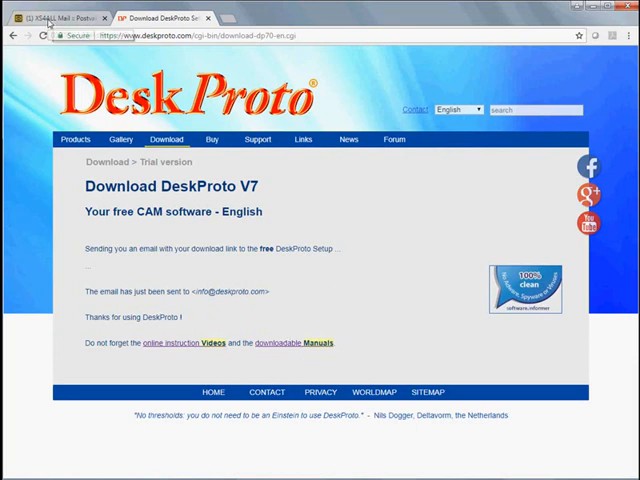
pyautogui.click(44, 16)
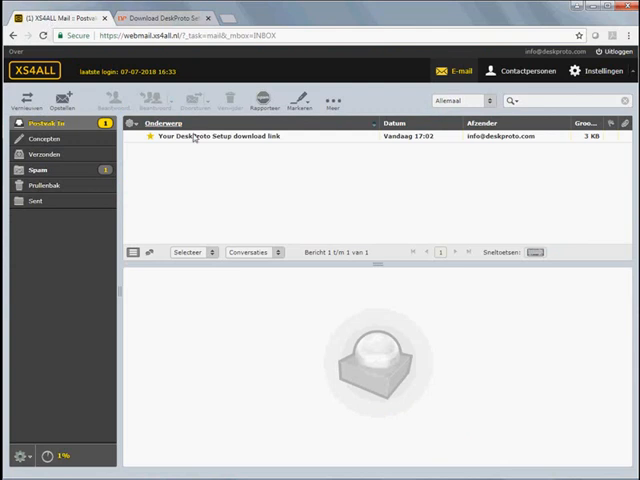
pyautogui.click(230, 136)
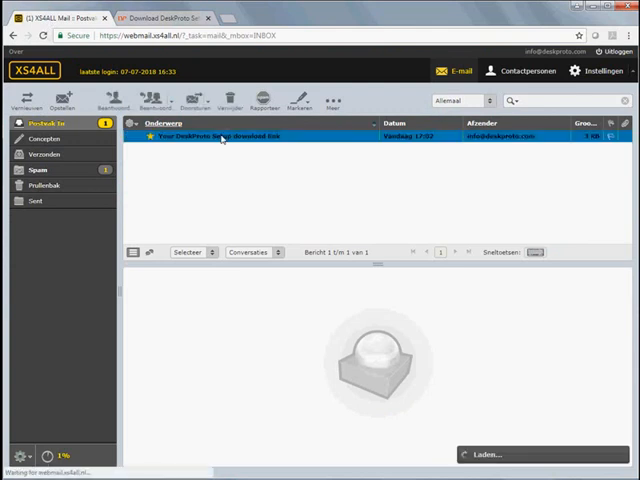
pyautogui.click(230, 136)
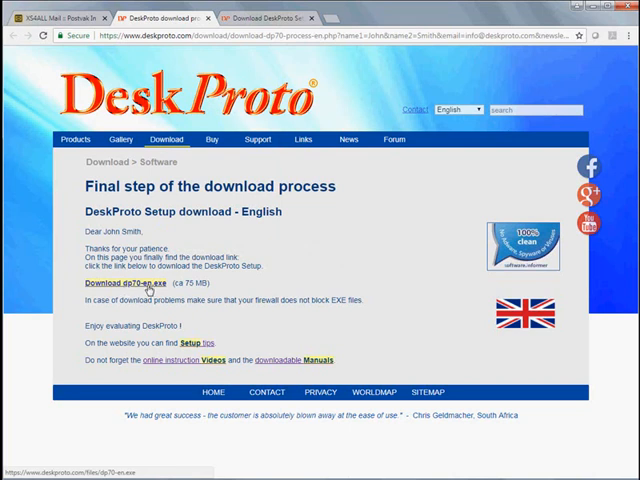
# Download dp70-en.exe into the Temp folder and open it from the download bar
pyautogui.click(122, 284)
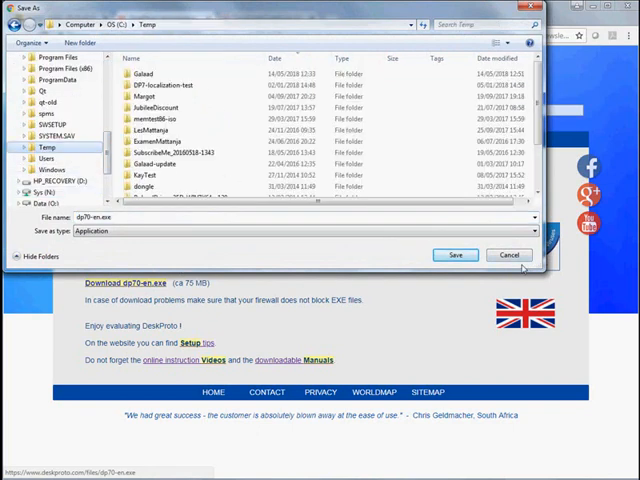
pyautogui.click(456, 256)
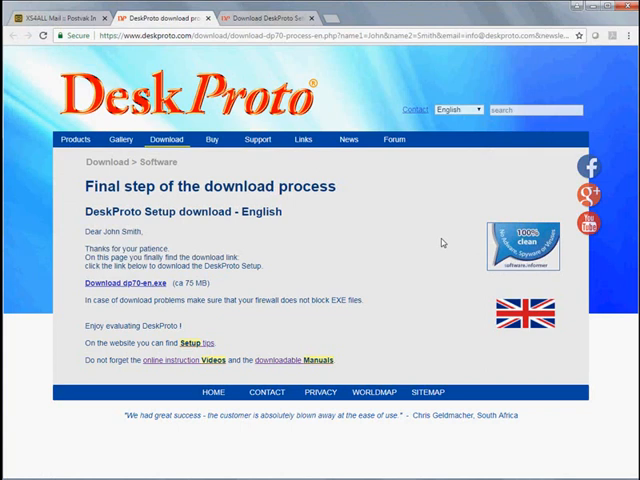
pyautogui.click(136, 284)
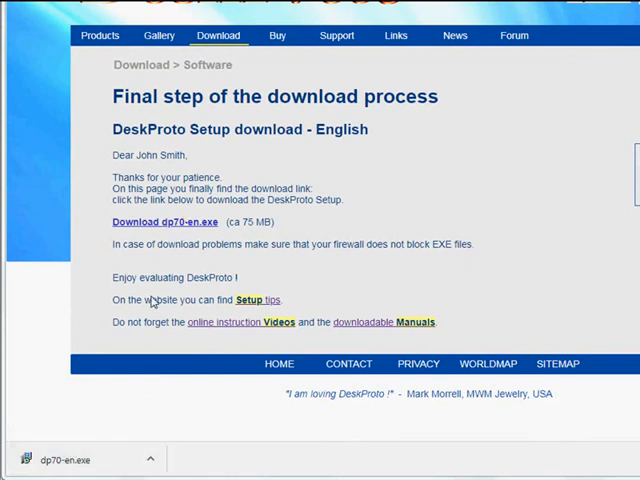
pyautogui.moveTo(210, 240)
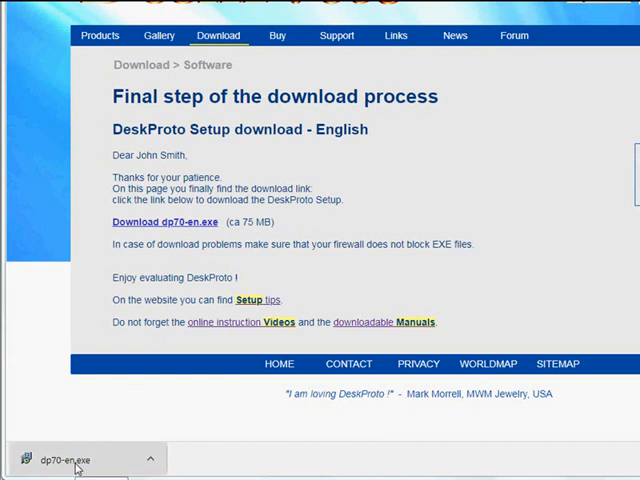
pyautogui.click(62, 460)
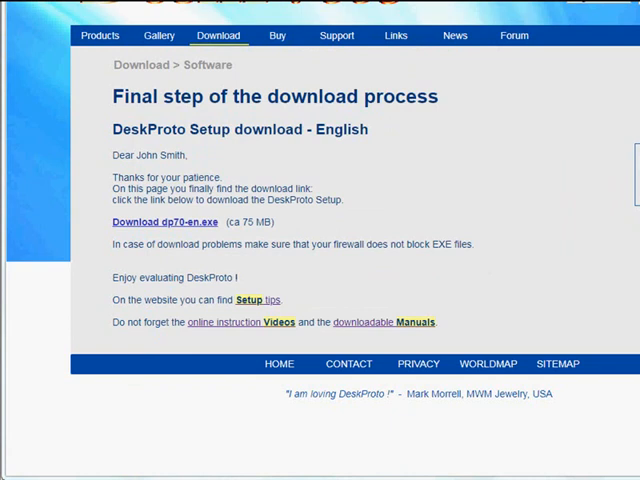
# Launch the setup, allow UAC, and accept the license agreement
pyautogui.click(164, 220)
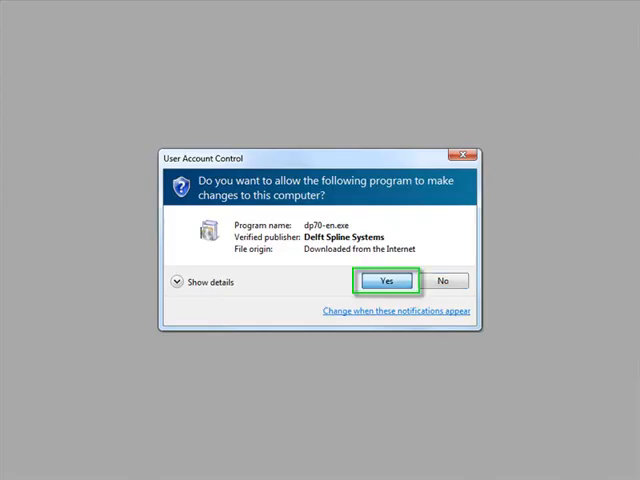
pyautogui.click(386, 280)
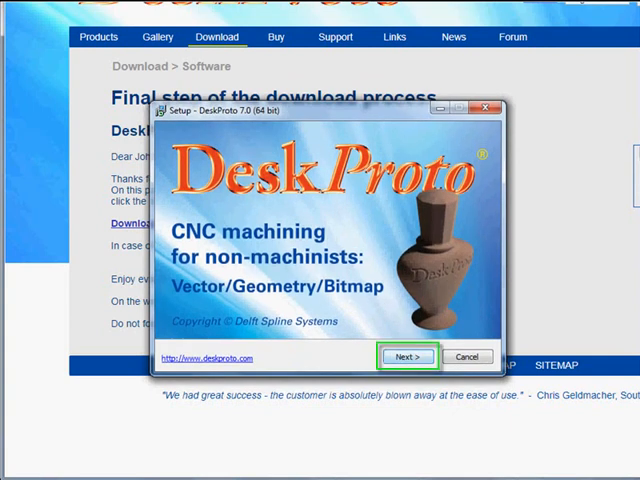
pyautogui.click(406, 356)
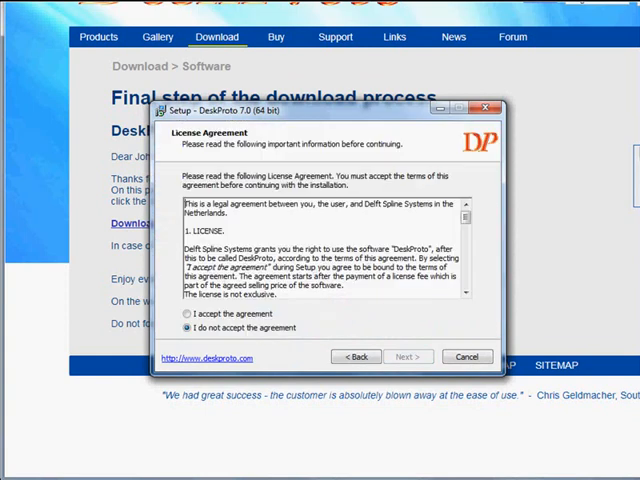
pyautogui.scroll(-3)
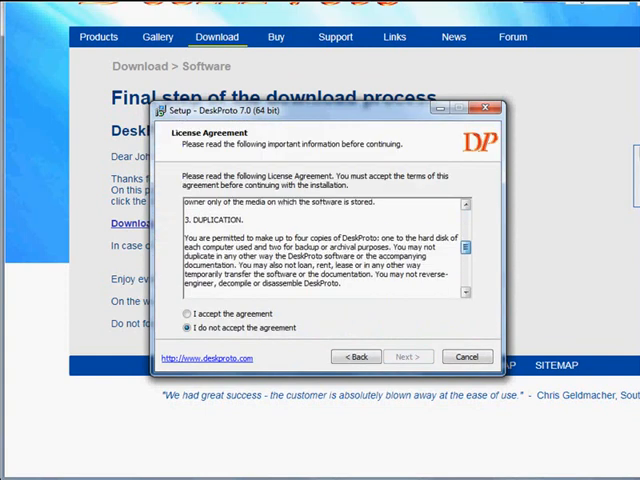
pyautogui.scroll(-3)
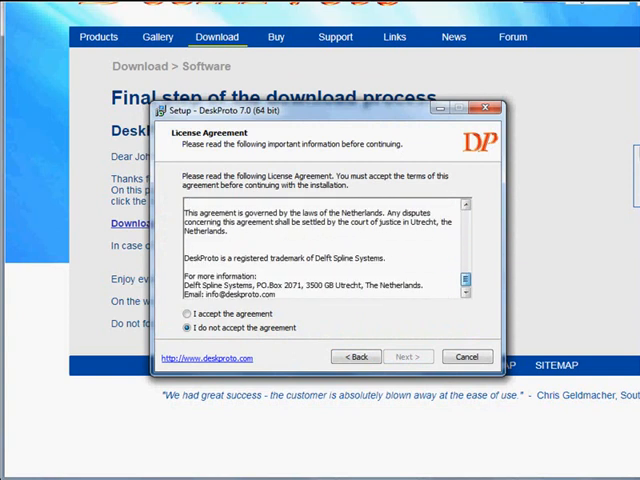
pyautogui.click(188, 314)
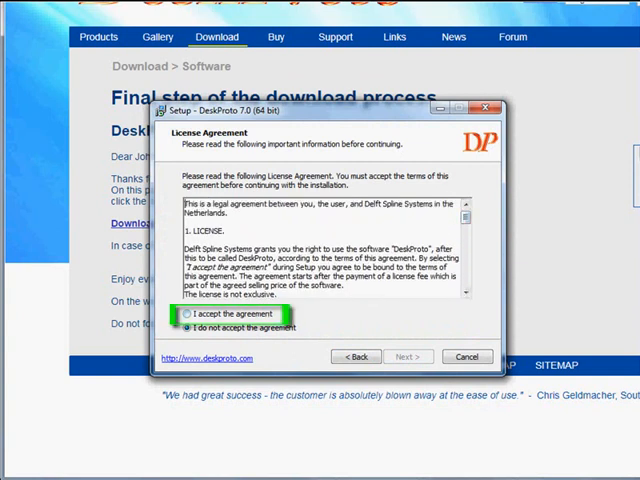
pyautogui.click(188, 314)
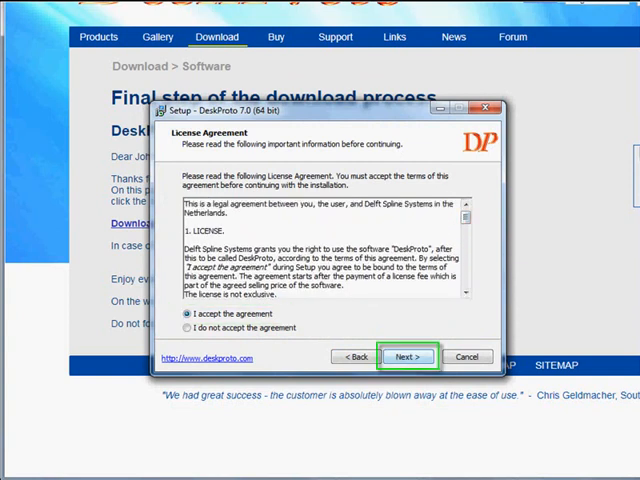
pyautogui.click(408, 356)
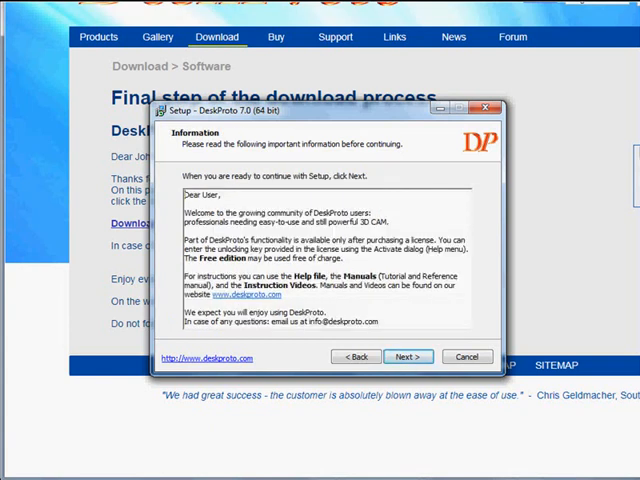
# Keep the default install folder, Start Menu folder and desktop icon for all users
pyautogui.click(408, 356)
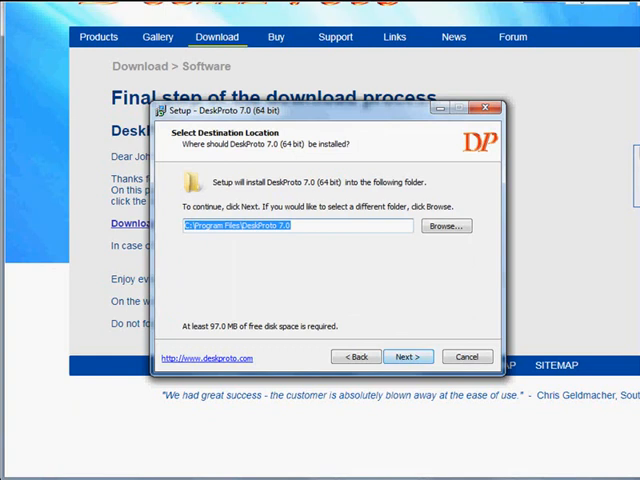
pyautogui.click(408, 356)
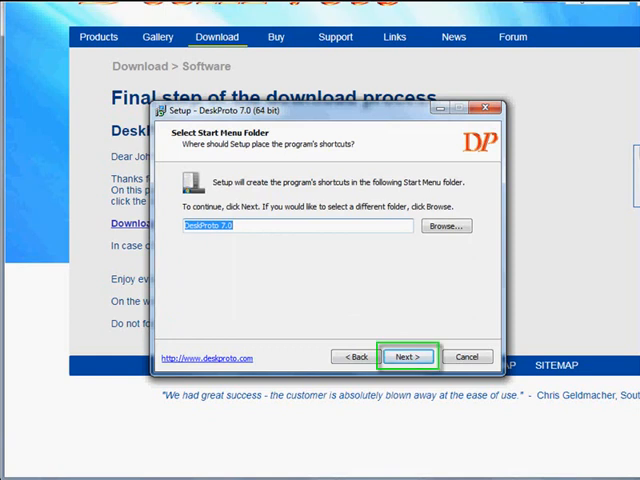
pyautogui.click(408, 356)
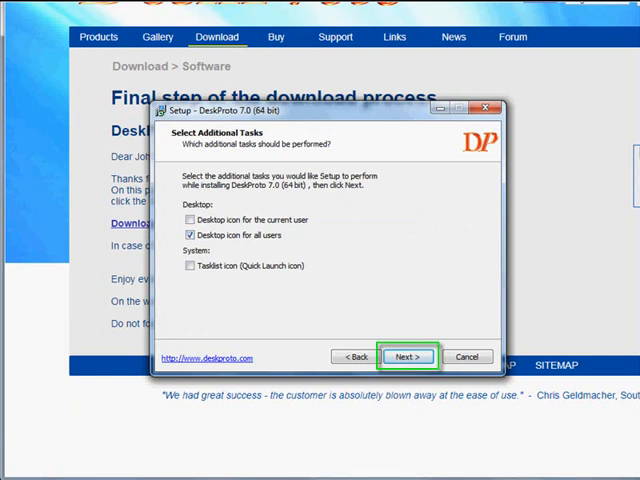
pyautogui.click(408, 356)
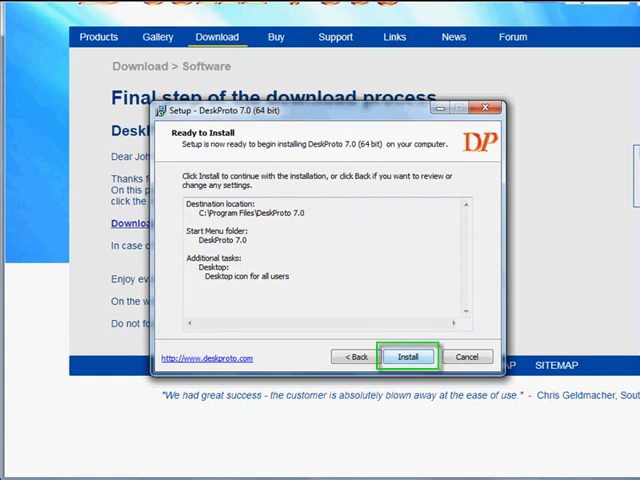
# Install DeskProto 7.0 (64 bit) through to the completion page
pyautogui.click(408, 356)
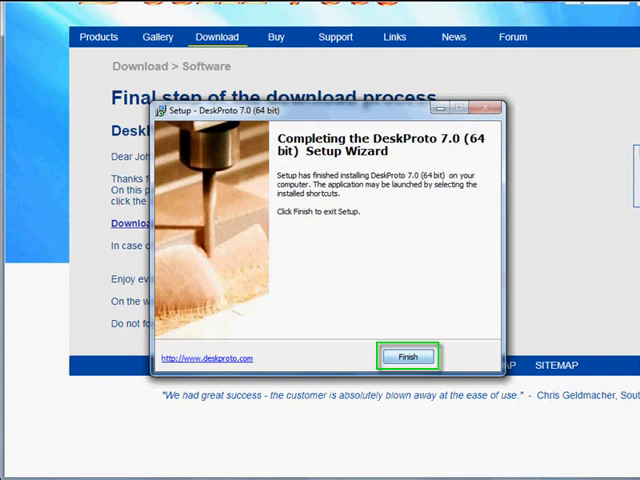
# Finish the wizard and look through the default machine list in the welcome dialog
pyautogui.click(408, 356)
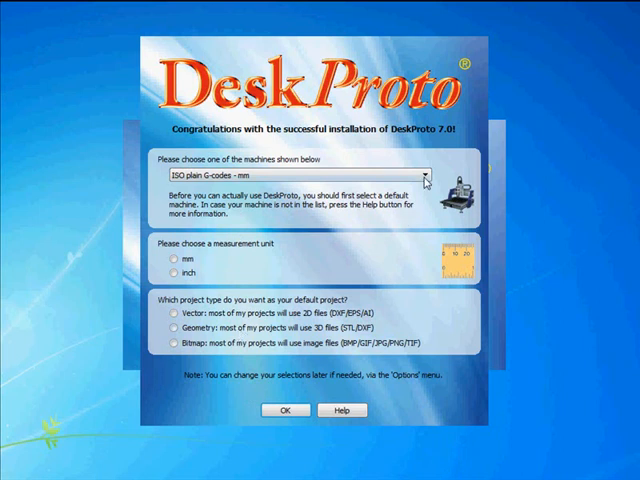
pyautogui.click(430, 176)
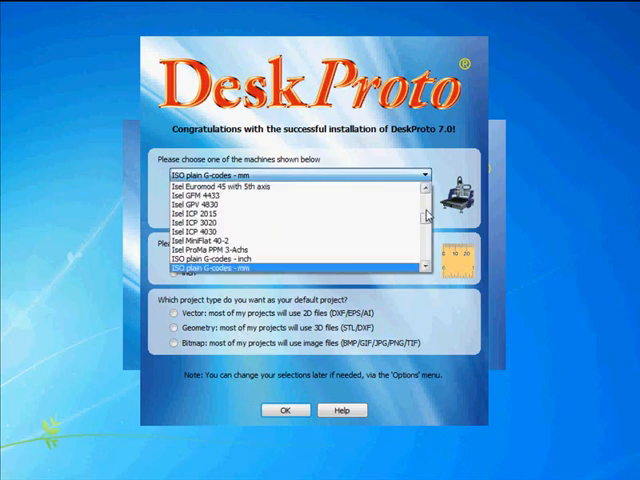
pyautogui.scroll(-3)
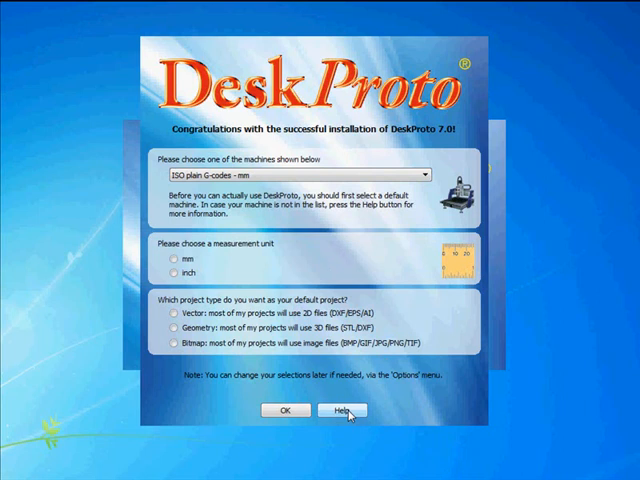
# Read the Initial Personal Settings help topic and close it to return to settings
pyautogui.click(346, 410)
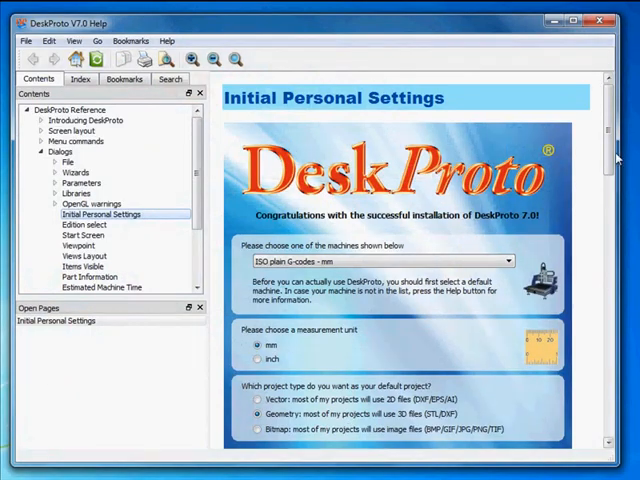
pyautogui.scroll(-3)
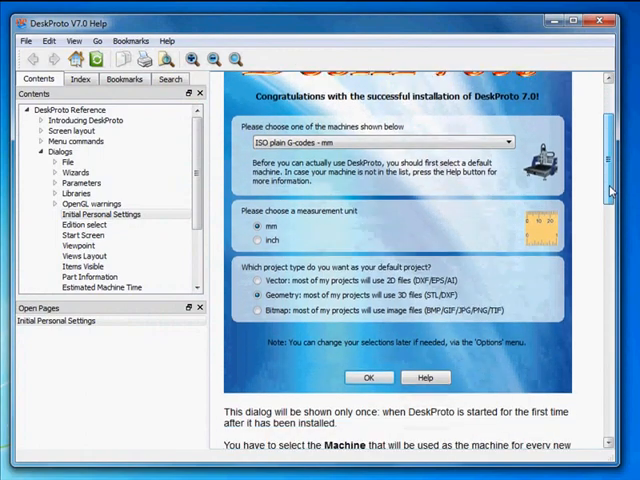
pyautogui.scroll(-3)
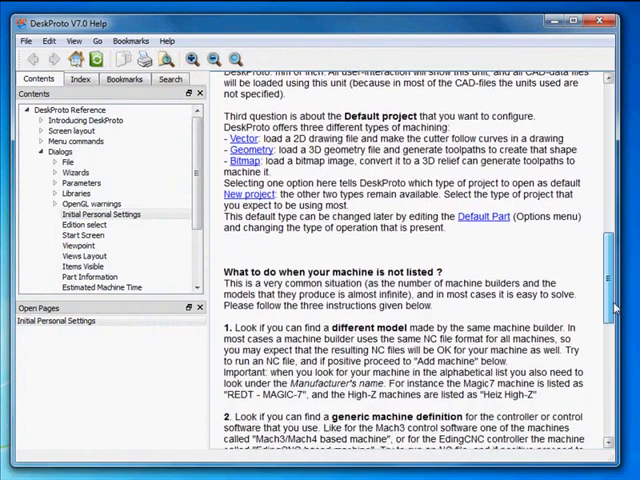
pyautogui.scroll(-3)
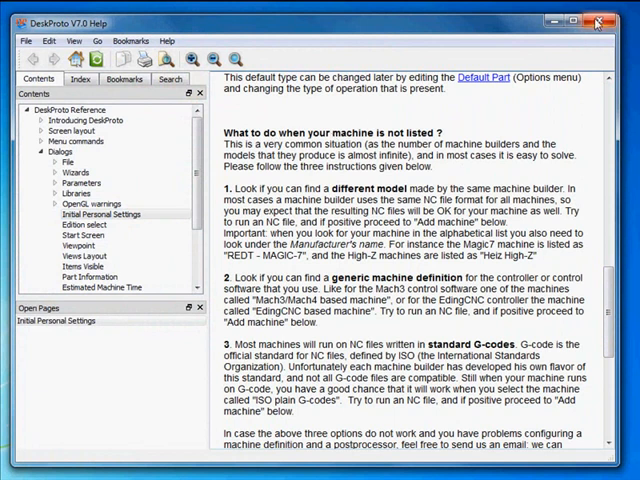
pyautogui.click(596, 20)
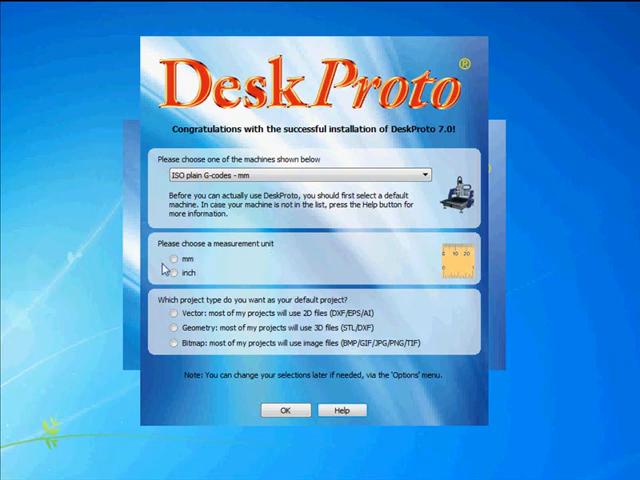
# Choose mm as the measurement unit in the Initial Personal Settings dialog
pyautogui.click(170, 258)
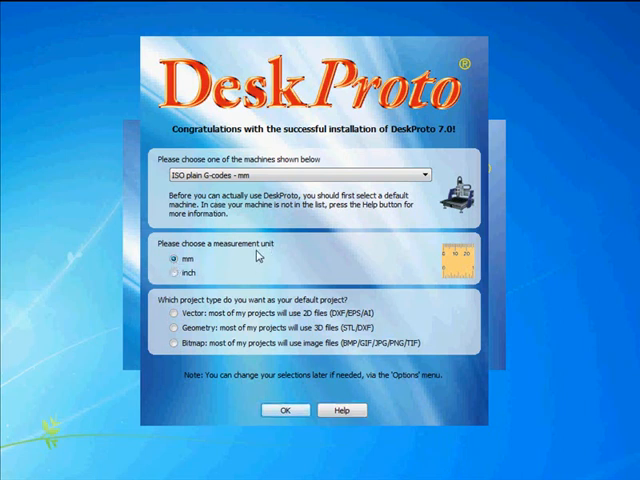
pyautogui.moveTo(268, 348)
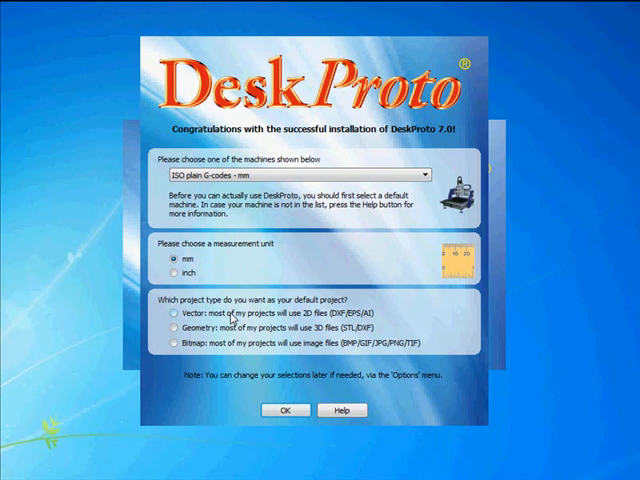
pyautogui.moveTo(344, 316)
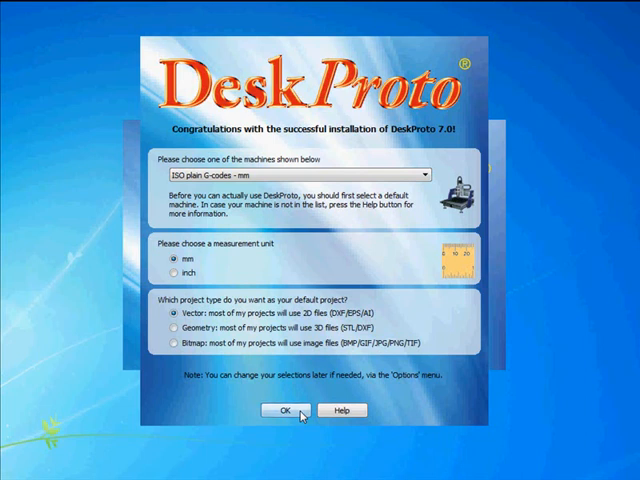
# Accept the initial personal settings with OK, reaching the edition selection screen
pyautogui.click(284, 412)
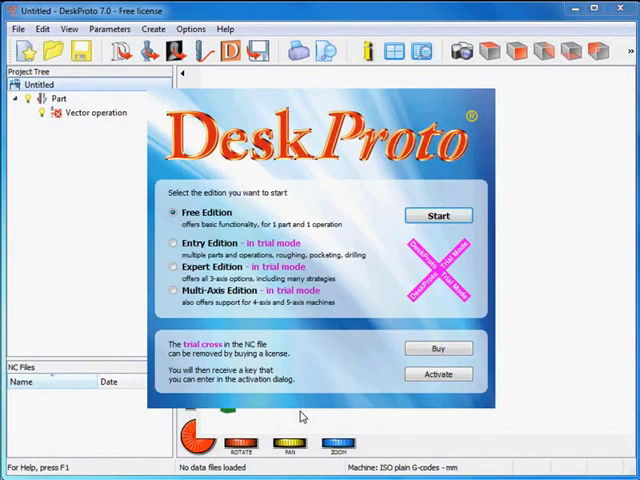
pyautogui.moveTo(378, 246)
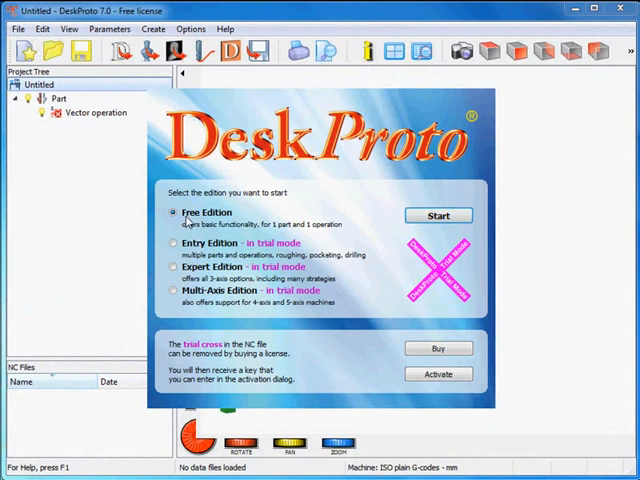
pyautogui.moveTo(222, 220)
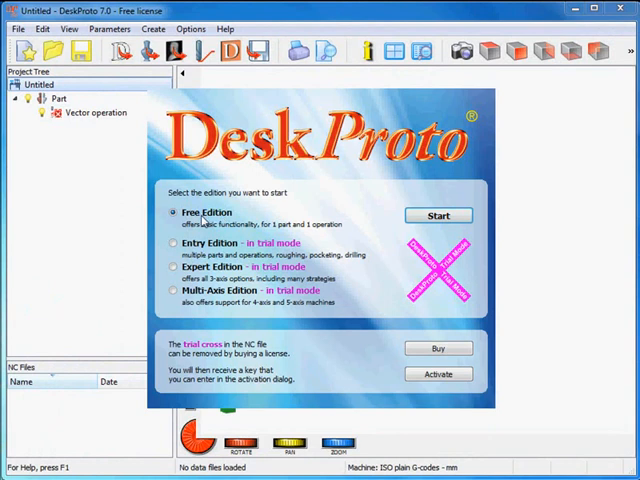
pyautogui.moveTo(208, 252)
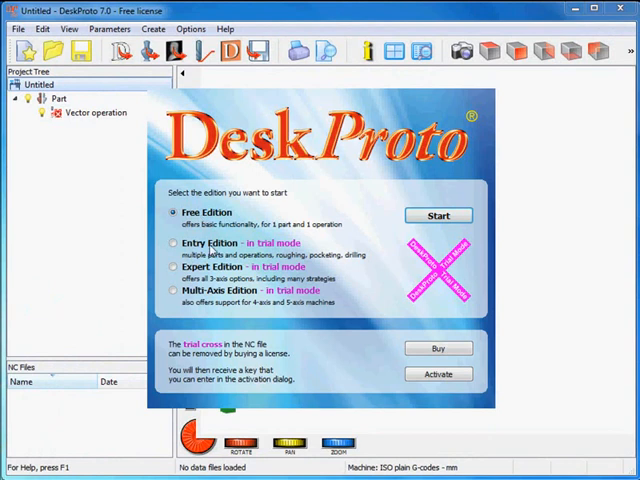
pyautogui.moveTo(204, 258)
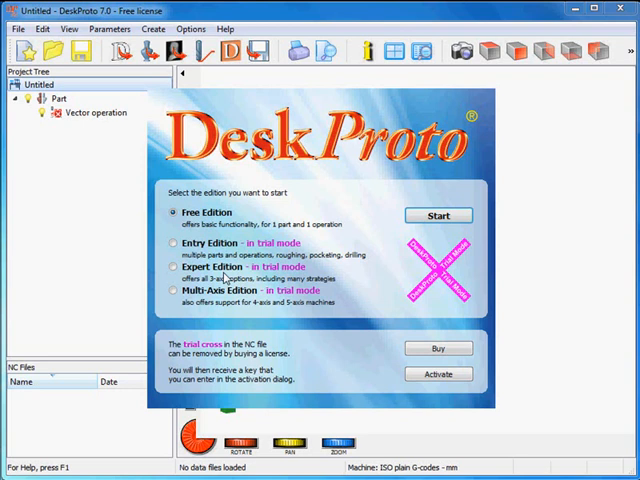
pyautogui.moveTo(428, 272)
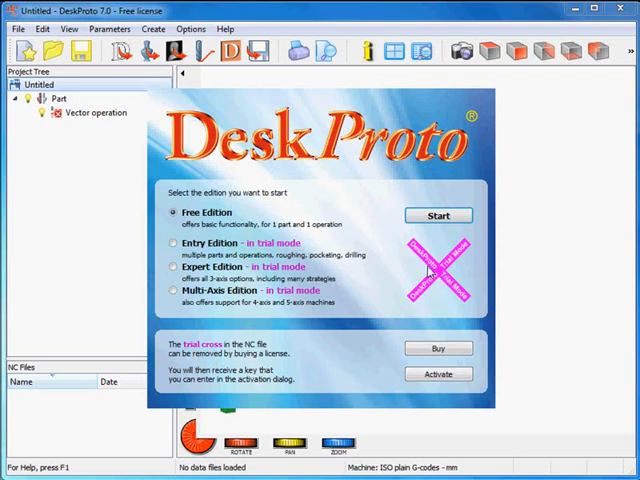
pyautogui.moveTo(474, 268)
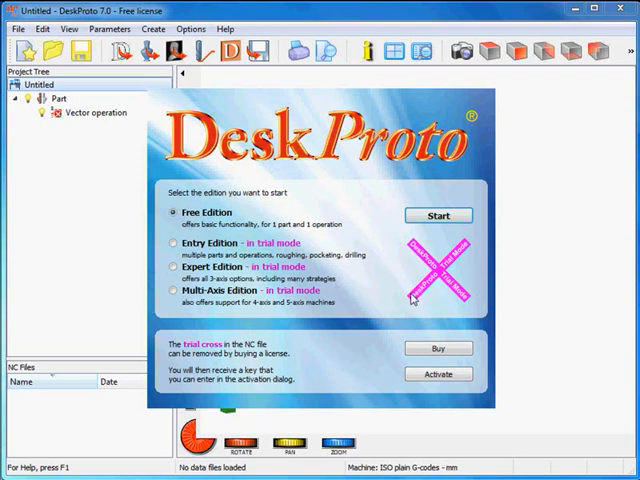
pyautogui.moveTo(364, 286)
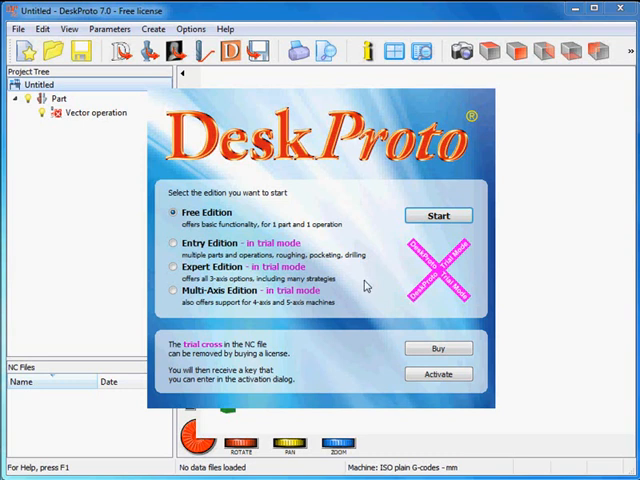
pyautogui.moveTo(222, 220)
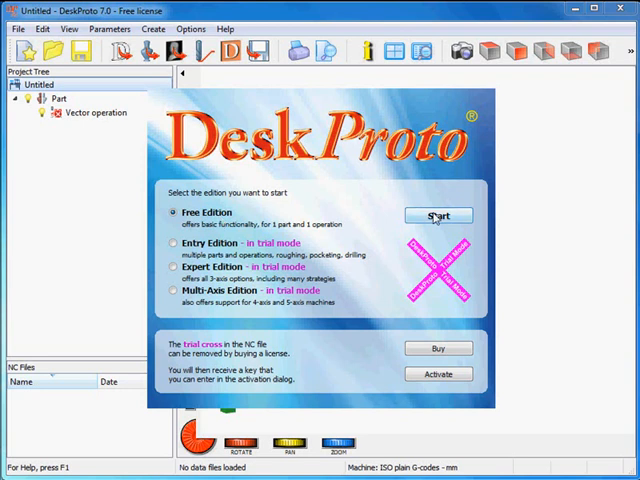
# Start DeskProto as the Free Edition in trial mode
pyautogui.click(436, 216)
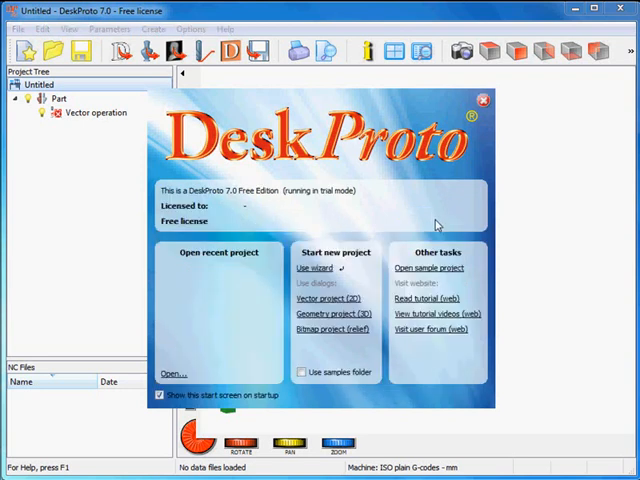
pyautogui.moveTo(384, 216)
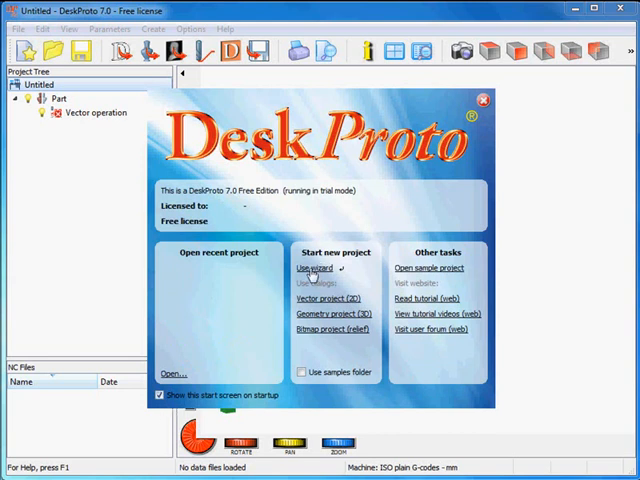
pyautogui.moveTo(322, 340)
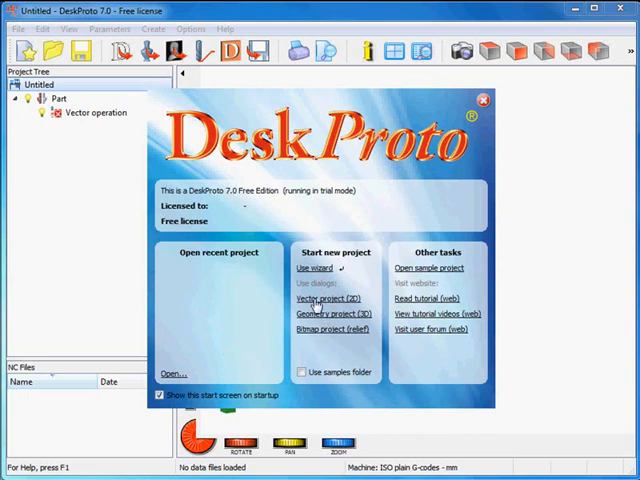
pyautogui.moveTo(436, 272)
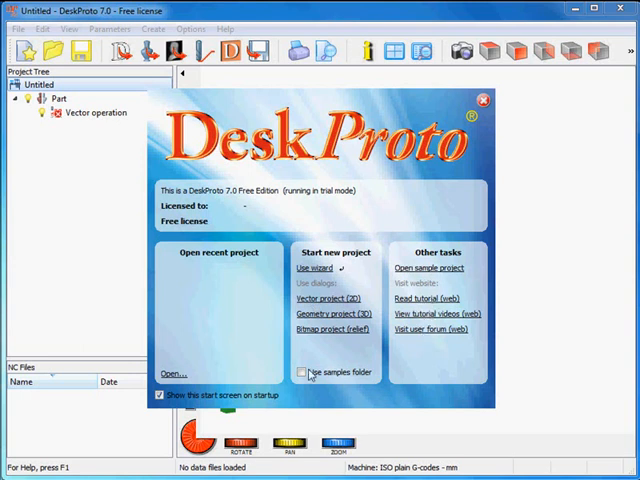
# Begin a new project with the wizard and select 3D geometry milling as the type
pyautogui.click(304, 372)
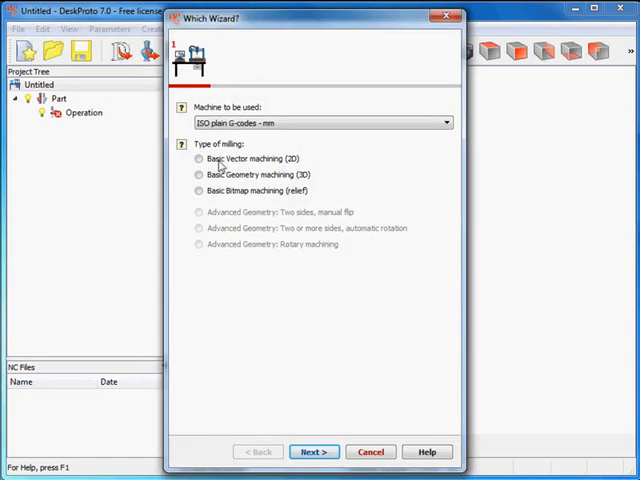
pyautogui.click(200, 176)
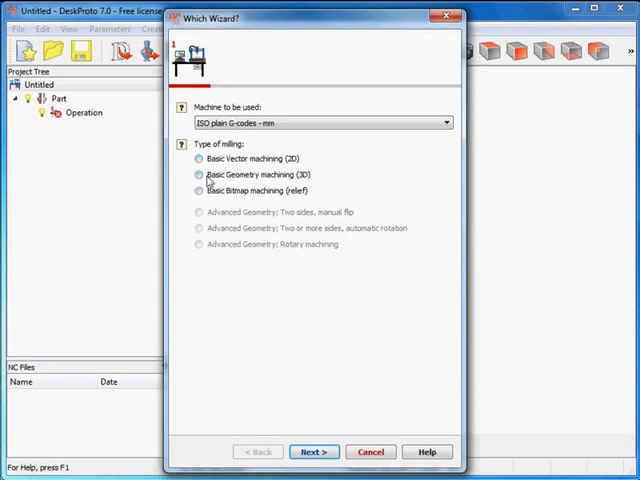